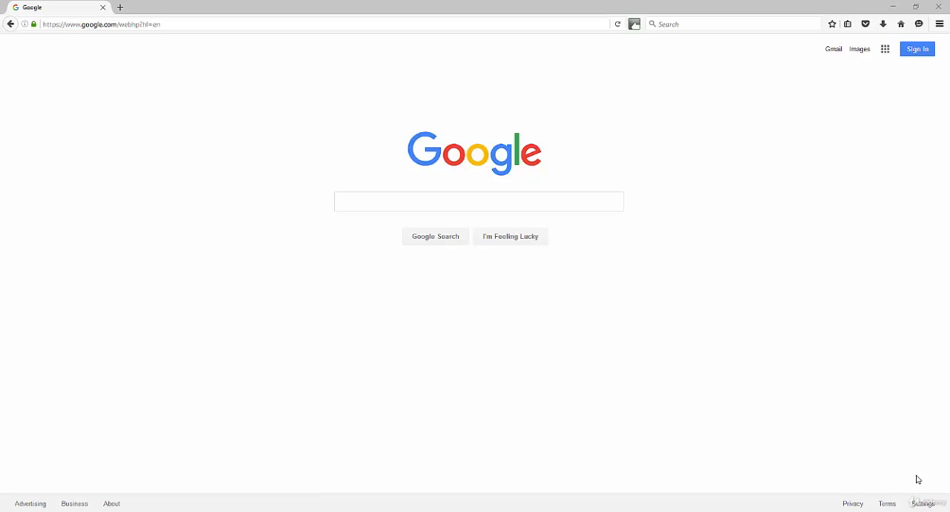
pyautogui.moveTo(552, 160)
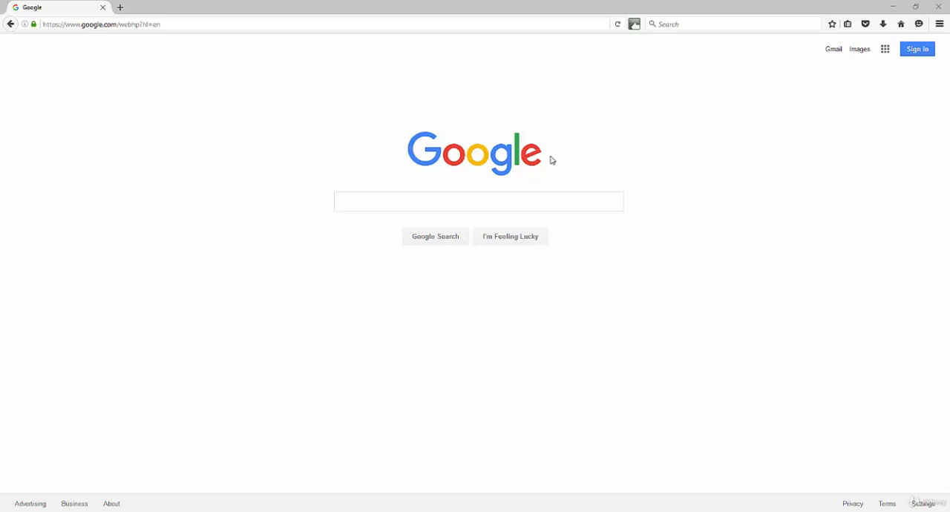
# - Enter the query site:builtfit.com, correcting a typo, and submit it
pyautogui.write('site')
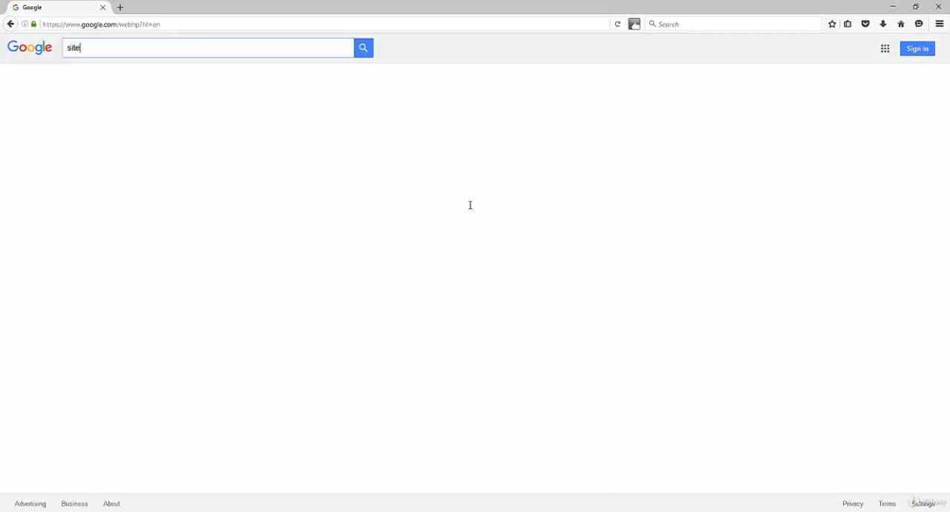
pyautogui.write('.bui')
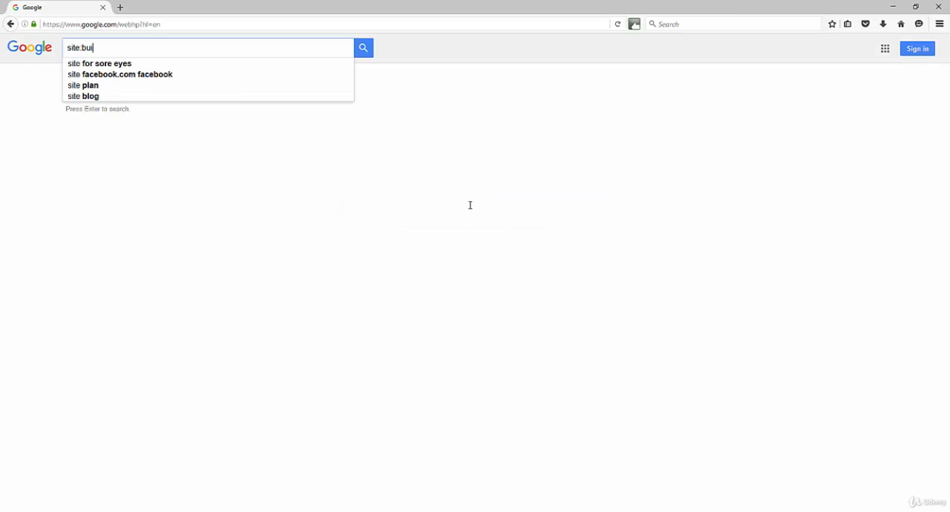
pyautogui.press('Backspace')
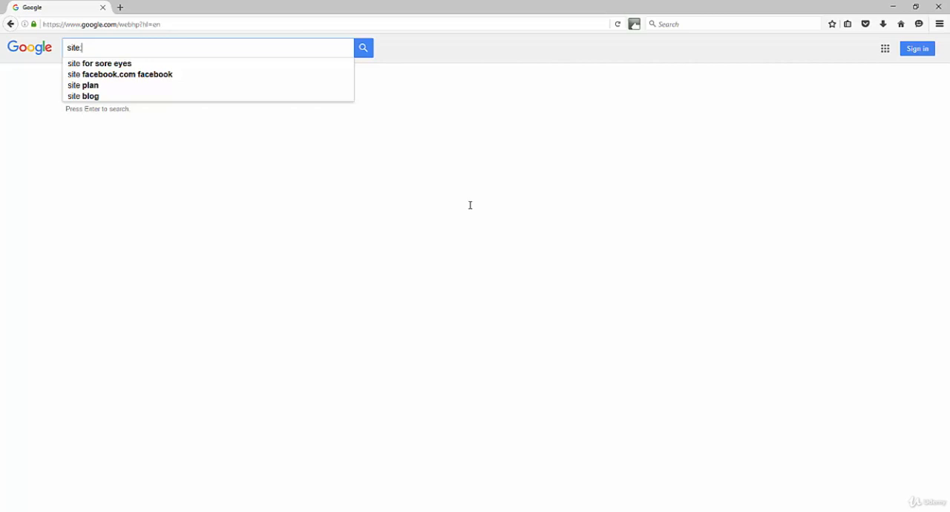
pyautogui.write('built')
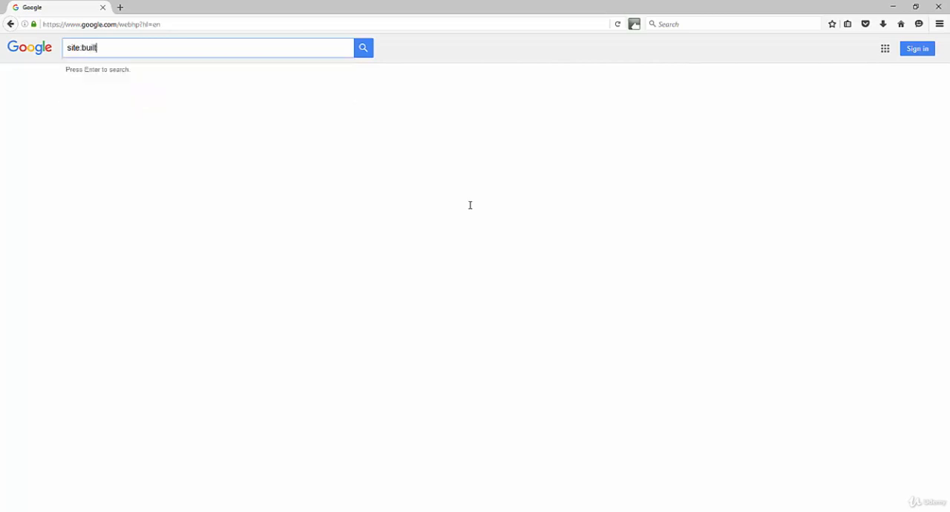
pyautogui.write('fit.com')
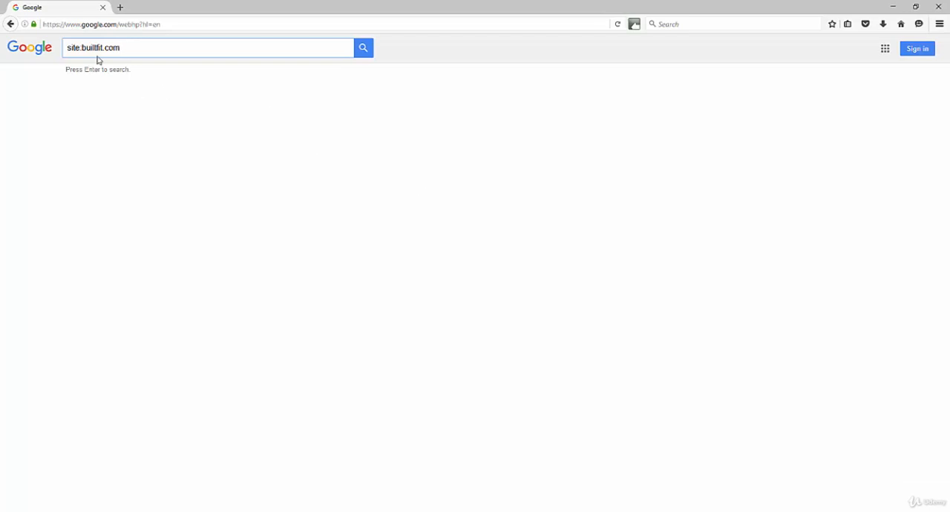
pyautogui.click(364, 47)
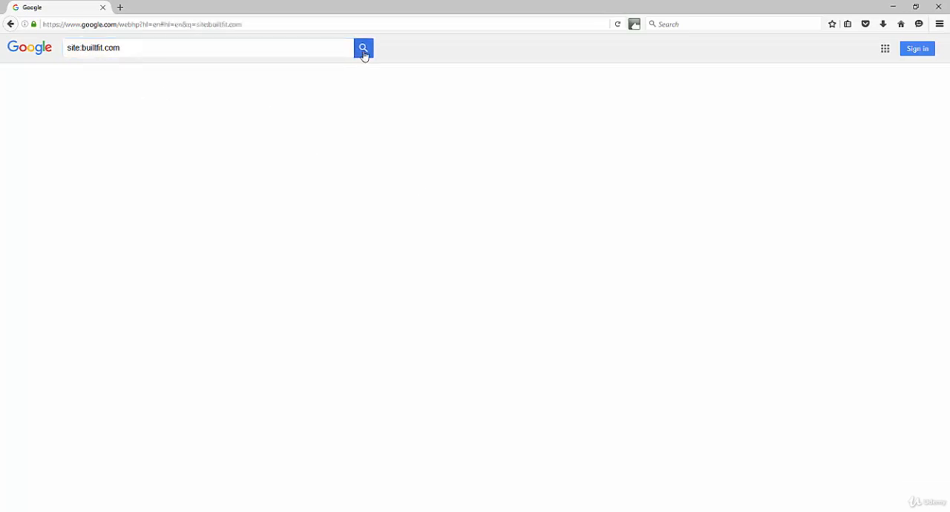
# - Load the roughly 682 indexed builtfit.com results and review them down to the pagination
pyautogui.click(362, 47)
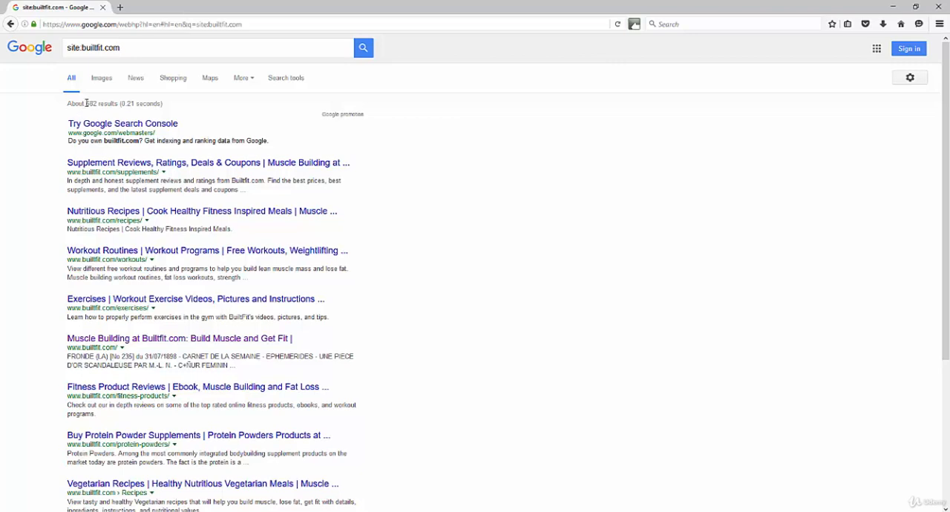
pyautogui.tripleClick(116, 104)
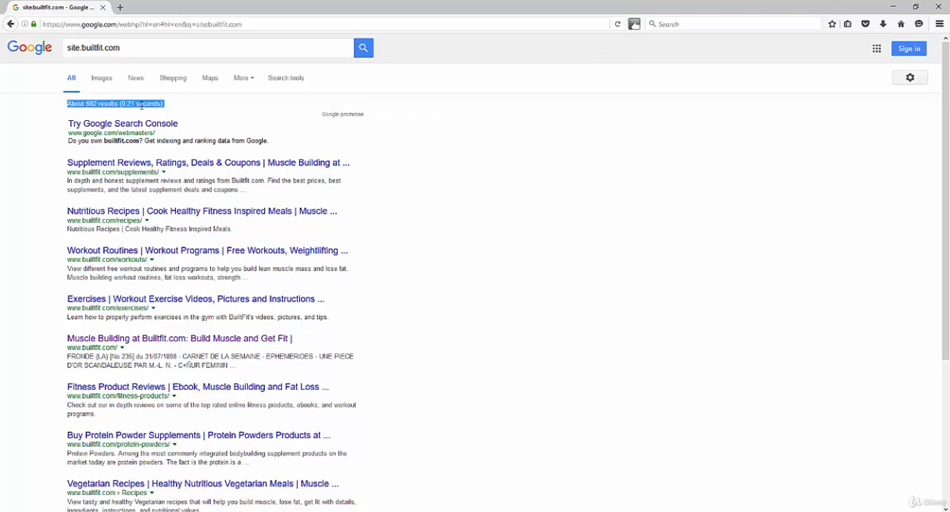
pyautogui.moveTo(490, 184)
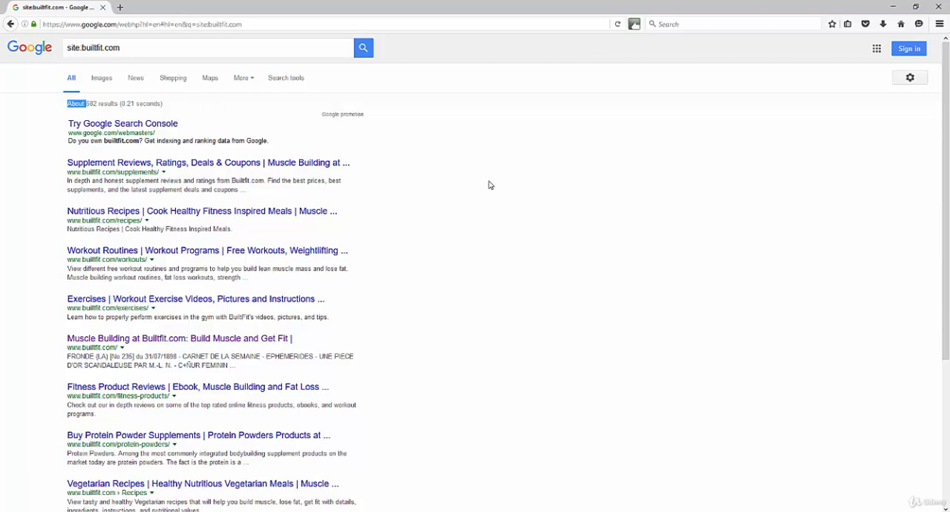
pyautogui.moveTo(460, 220)
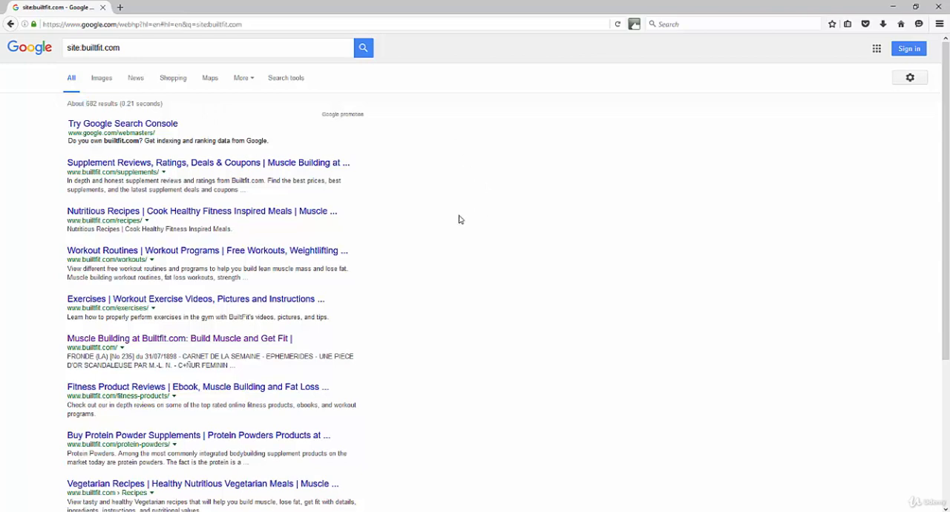
pyautogui.moveTo(386, 227)
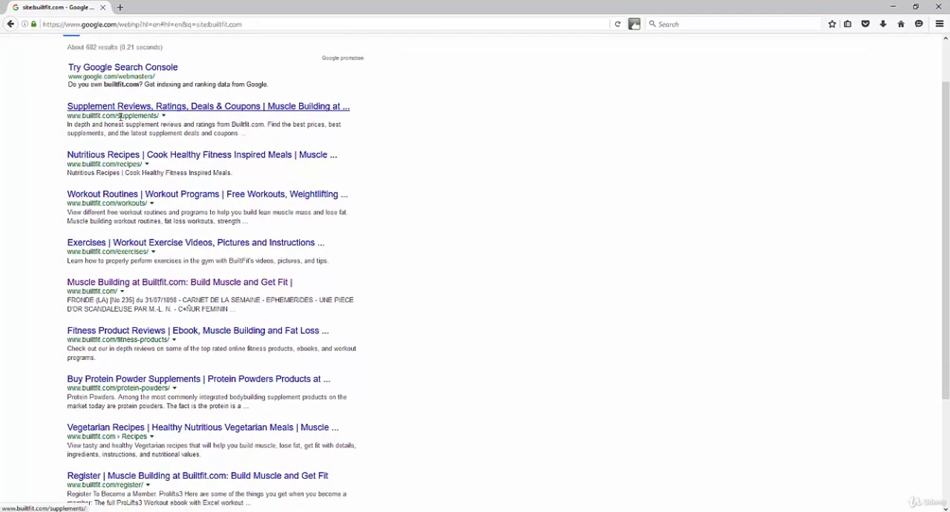
pyautogui.scroll(-3)
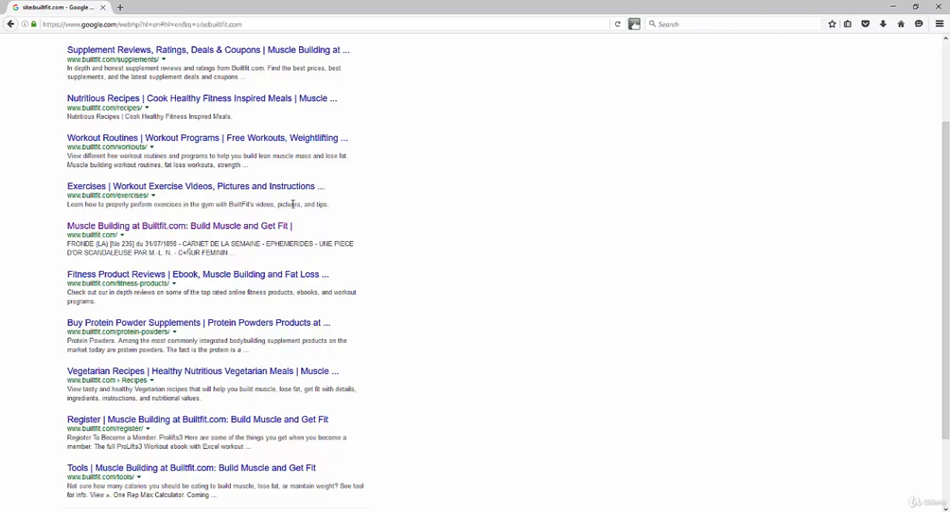
pyautogui.scroll(3)
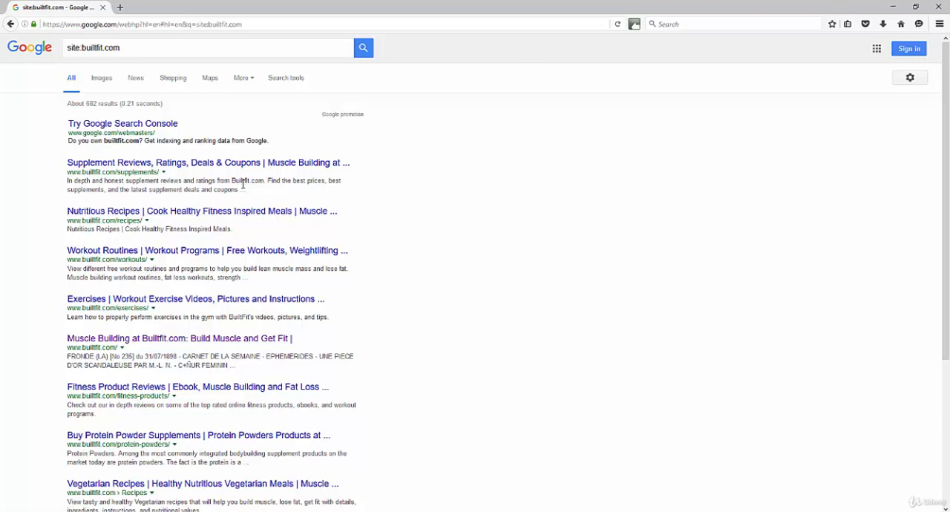
pyautogui.moveTo(117, 215)
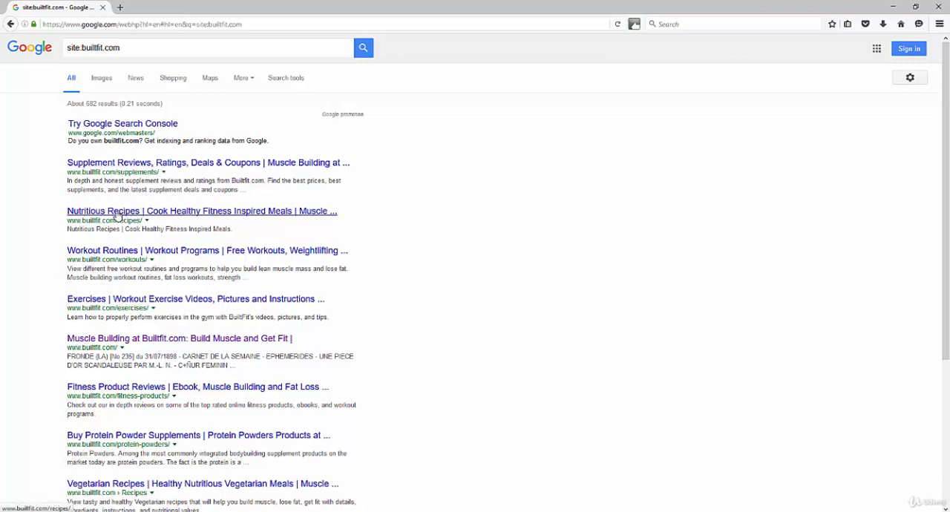
pyautogui.moveTo(282, 215)
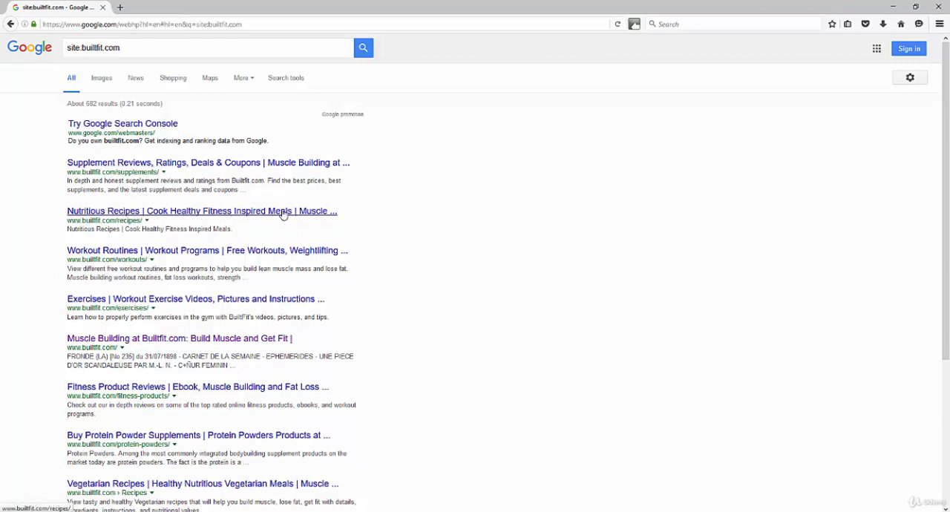
pyautogui.scroll(-3)
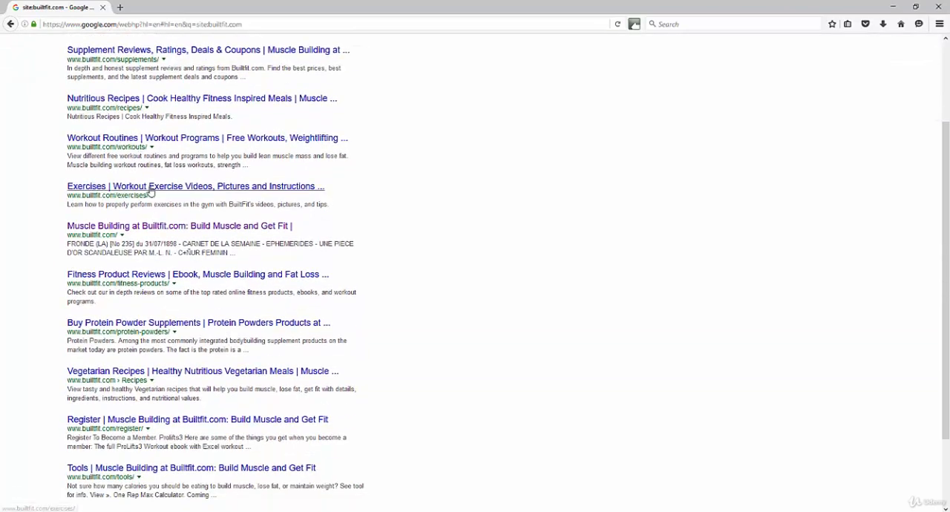
pyautogui.scroll(-3)
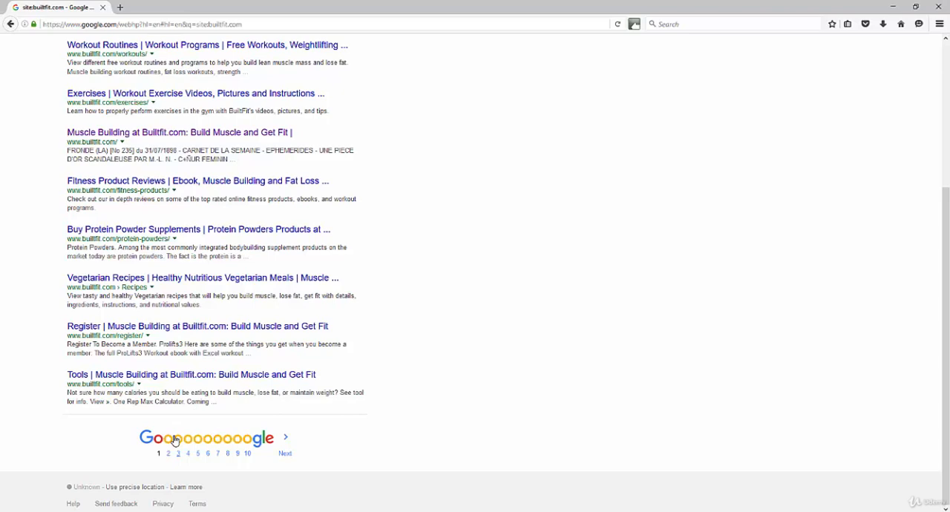
# - Move to page 2 of the builtfit.com results and review its listings
pyautogui.click(167, 454)
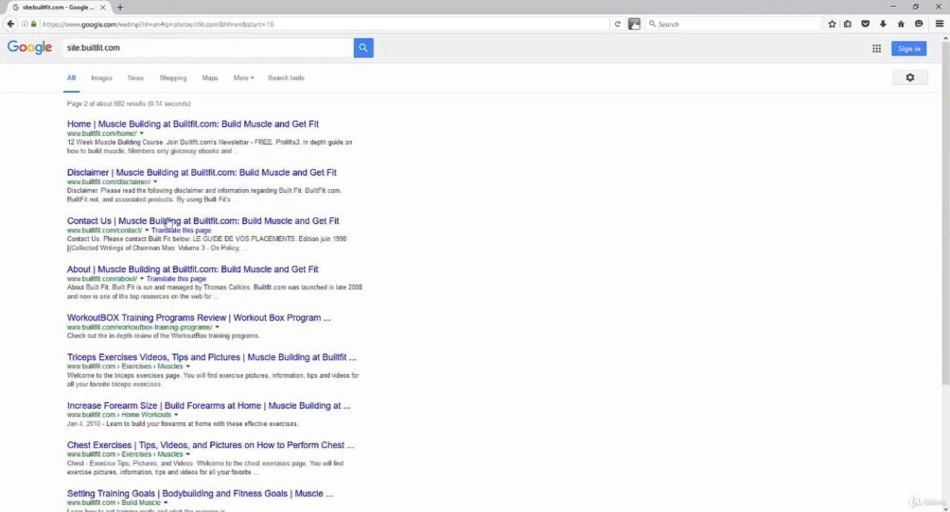
pyautogui.moveTo(236, 187)
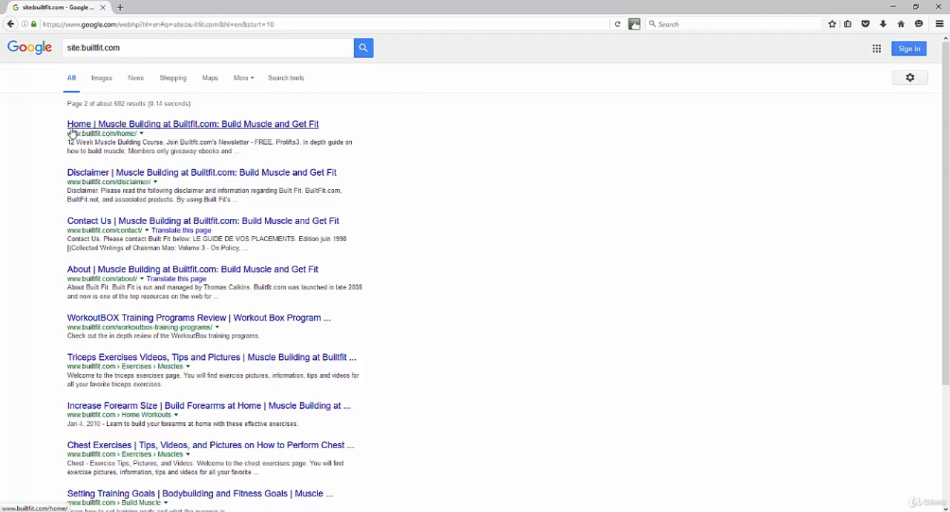
pyautogui.moveTo(75, 133)
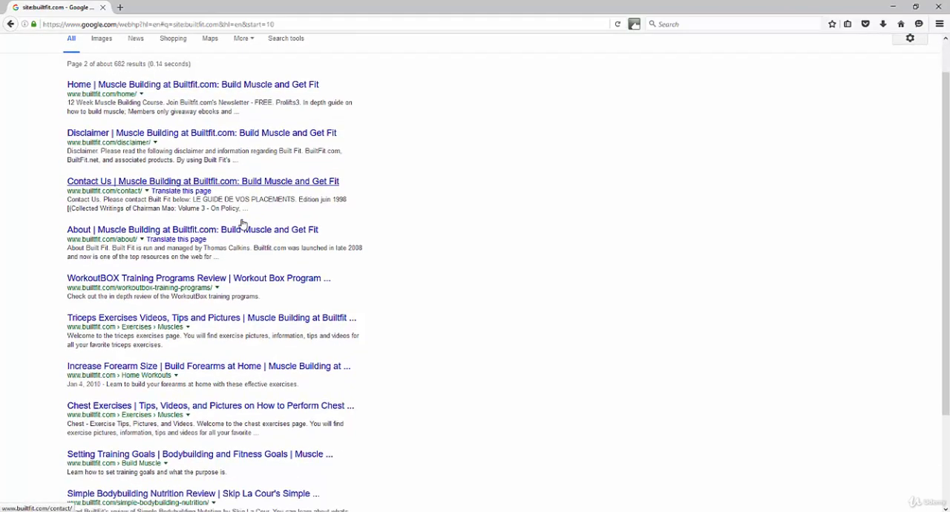
pyautogui.scroll(-3)
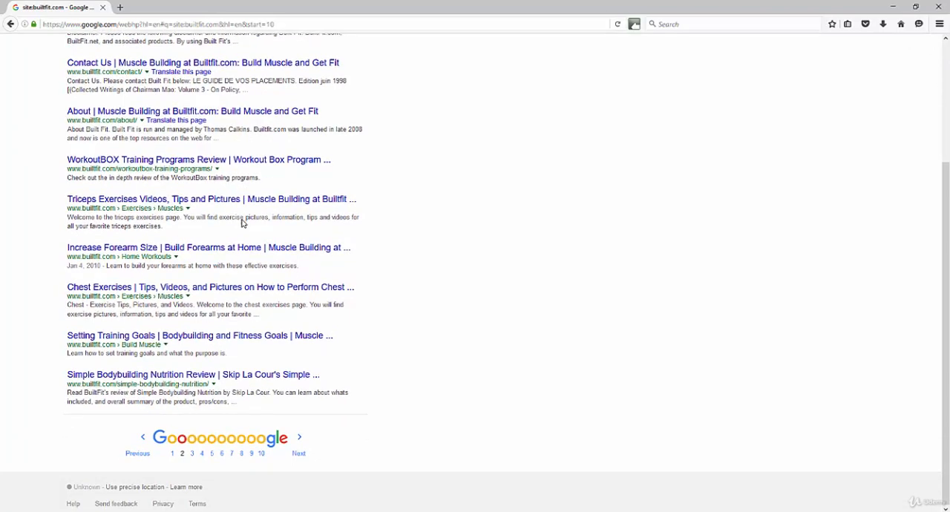
pyautogui.moveTo(240, 220)
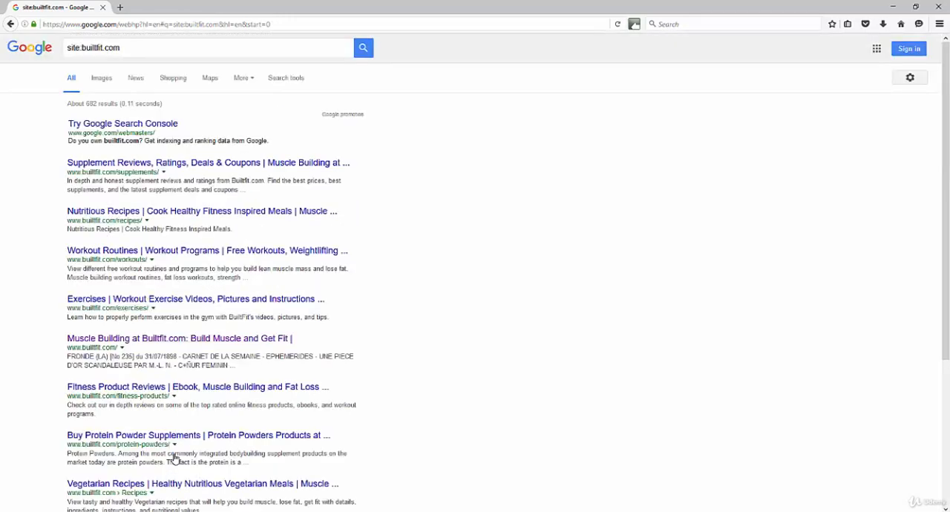
pyautogui.moveTo(208, 163)
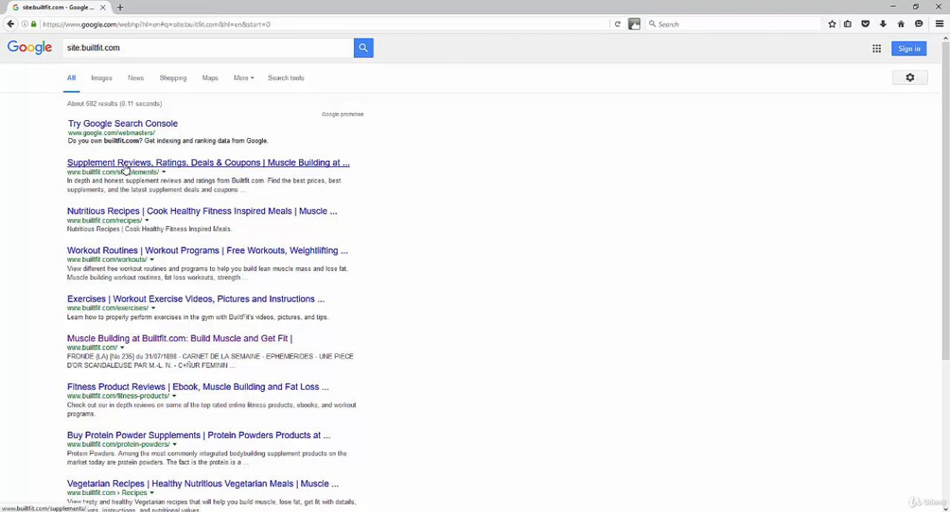
pyautogui.moveTo(162, 178)
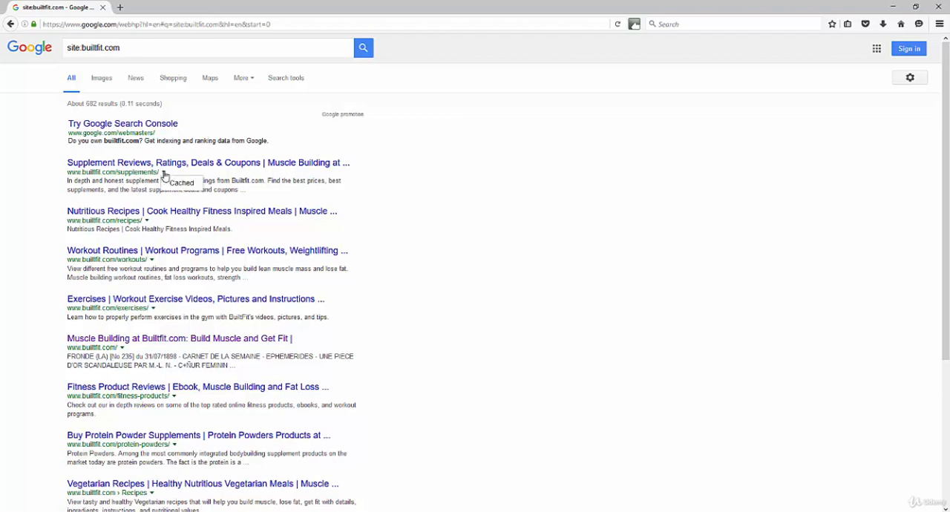
pyautogui.moveTo(344, 187)
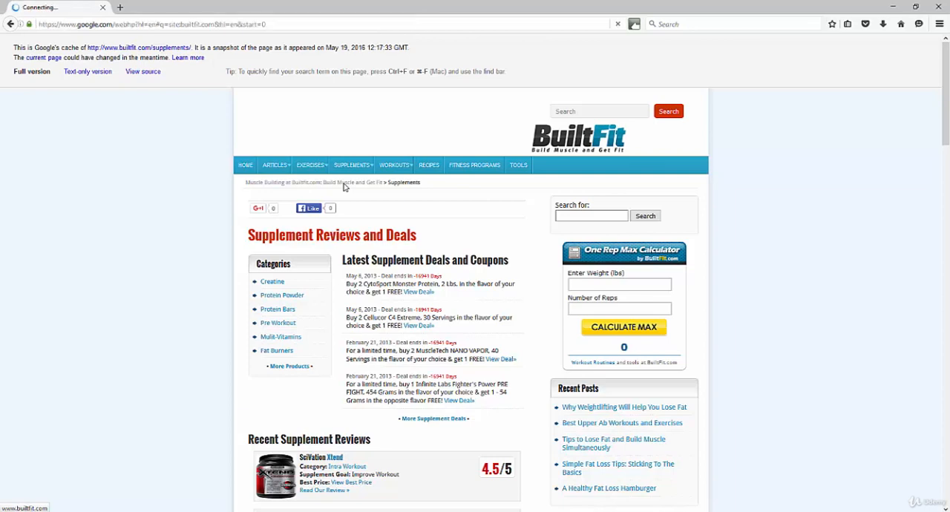
pyautogui.click(10, 24)
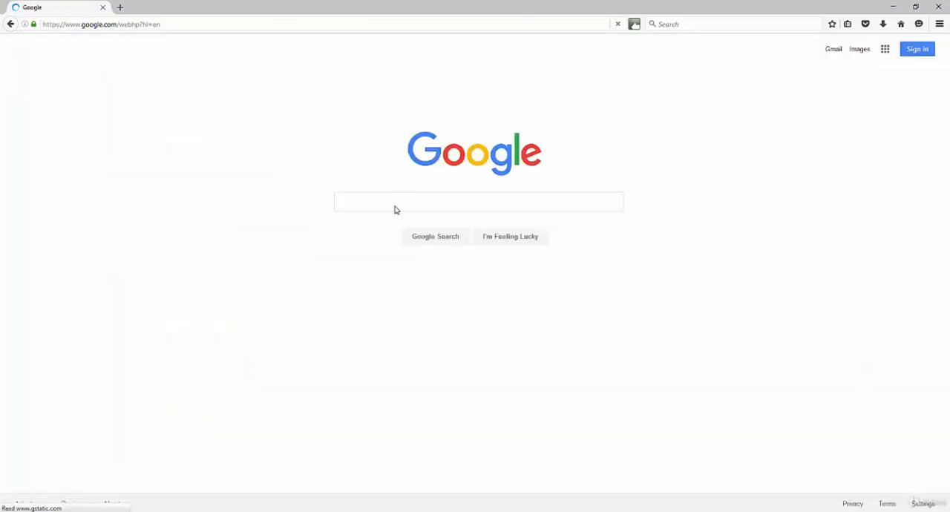
# - Search site:buzzfeed.com golf, listing about 13,400 BuzzFeed golf pages
pyautogui.write('site:mas')
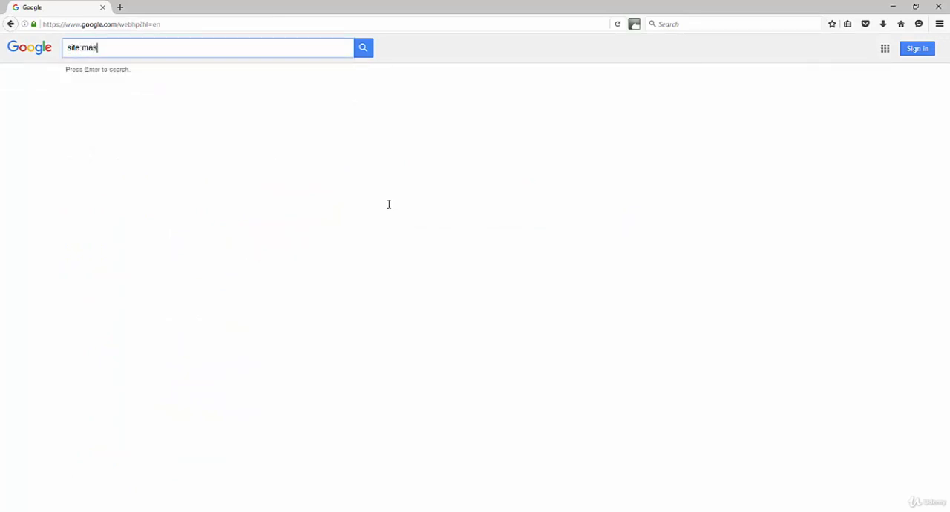
pyautogui.press('BackSpace')
pyautogui.write('buzzfee')
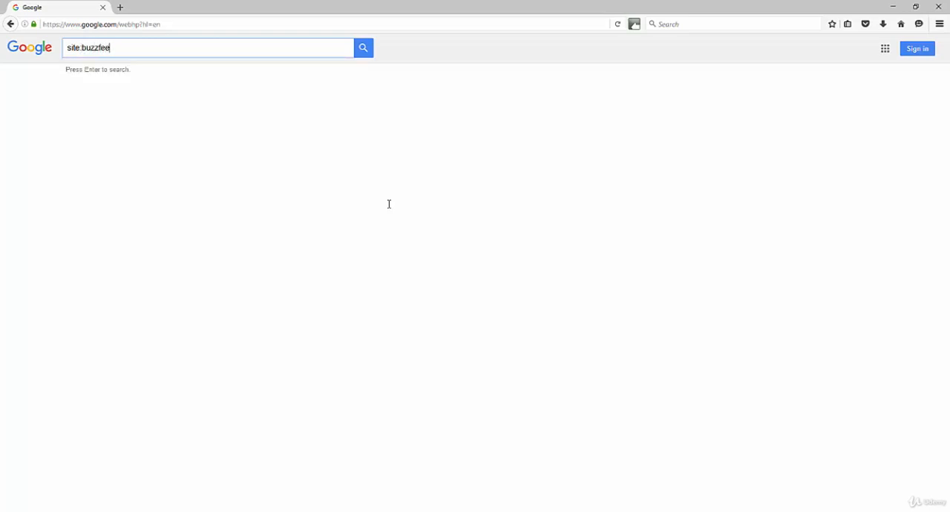
pyautogui.write('d.com')
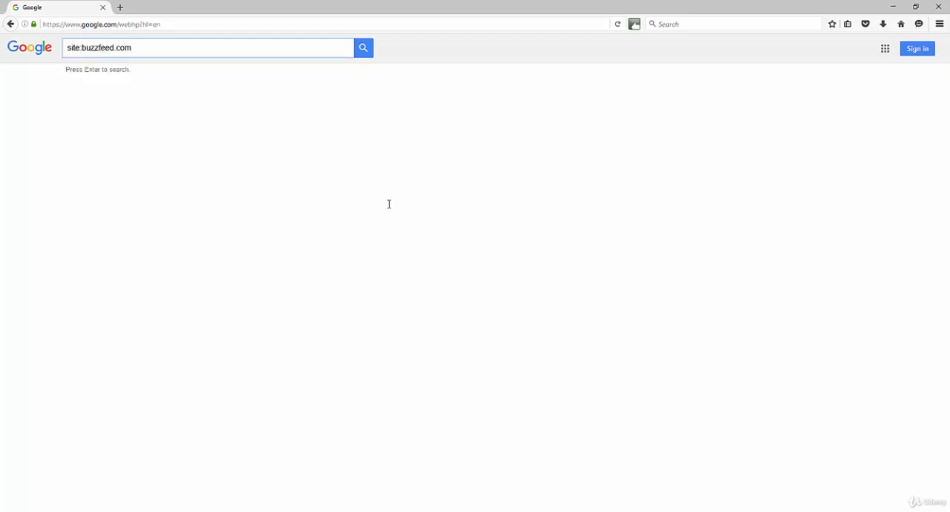
pyautogui.write('golf')
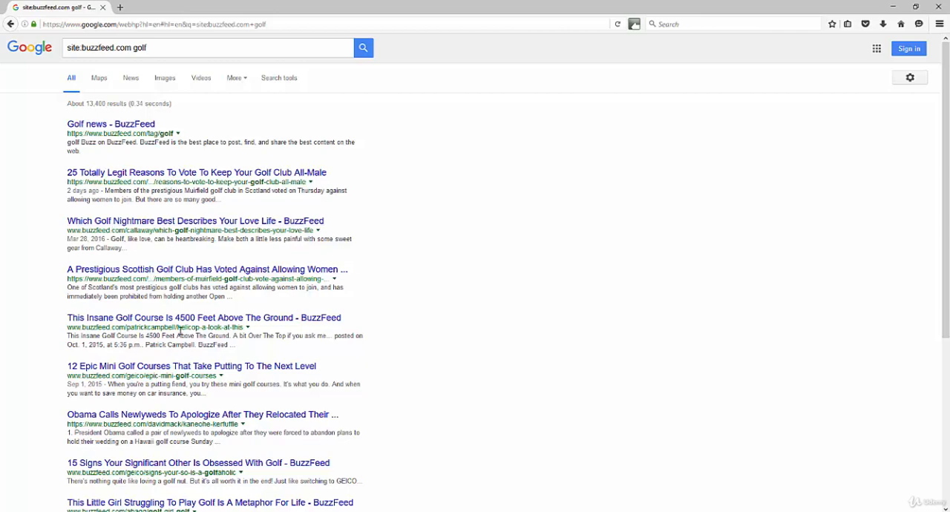
pyautogui.moveTo(140, 370)
pyautogui.write('back pain')
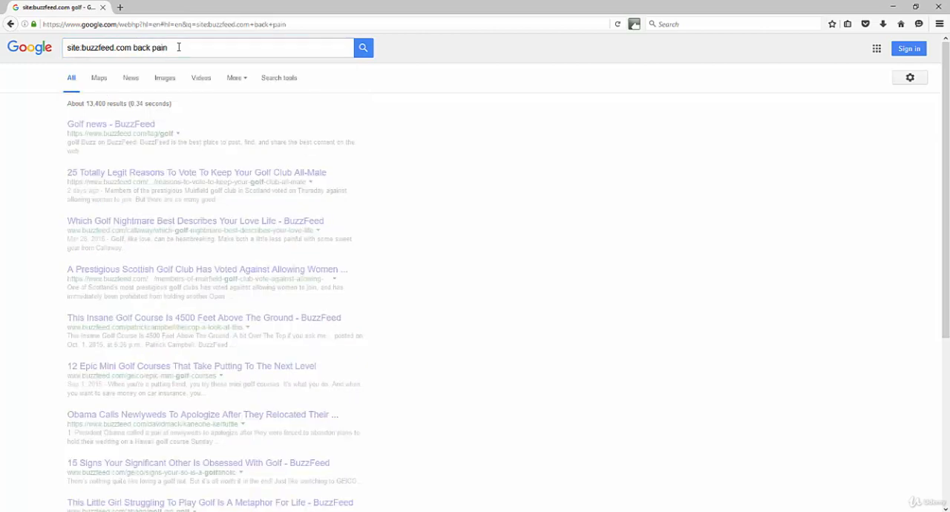
# - Run site:buzzfeed.com back pain, listing about 17,300 BuzzFeed pages
pyautogui.click(362, 48)
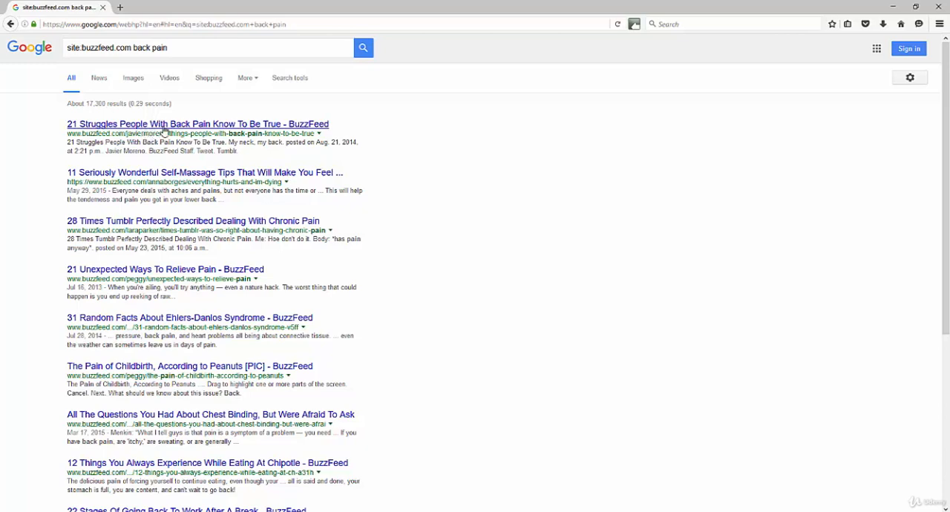
pyautogui.moveTo(260, 129)
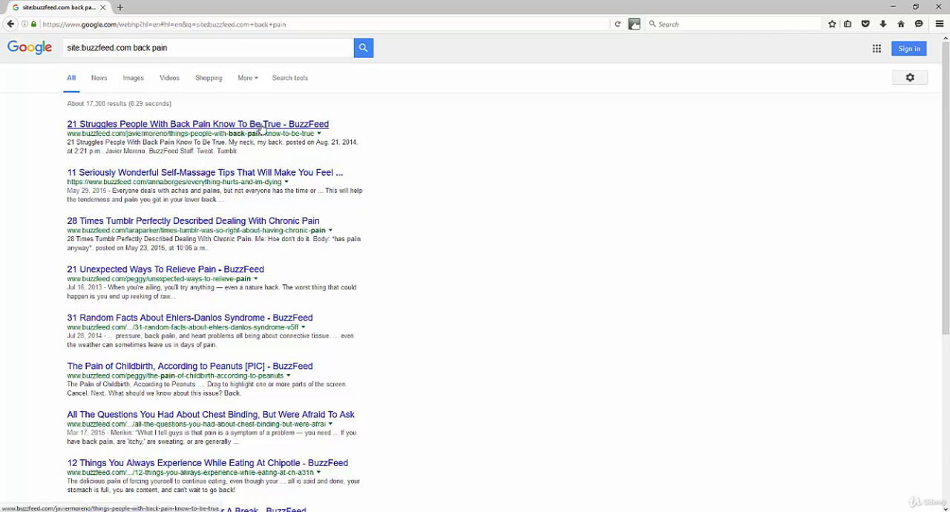